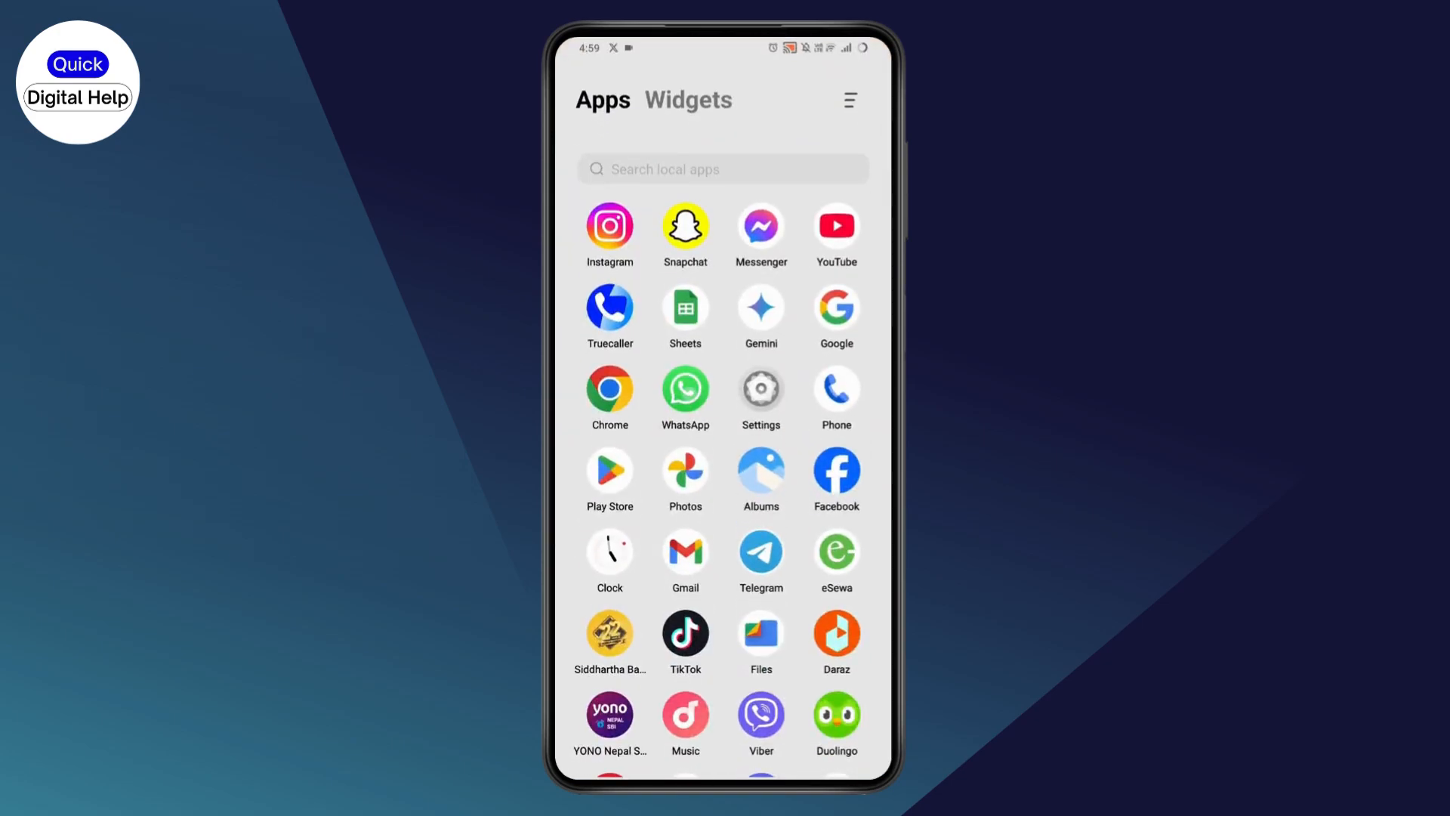
- Launch WhatsApp and land in the 'Message yourself' chat with earlier voice notes
{"action": "left_click", "coordinate": [684, 390]}
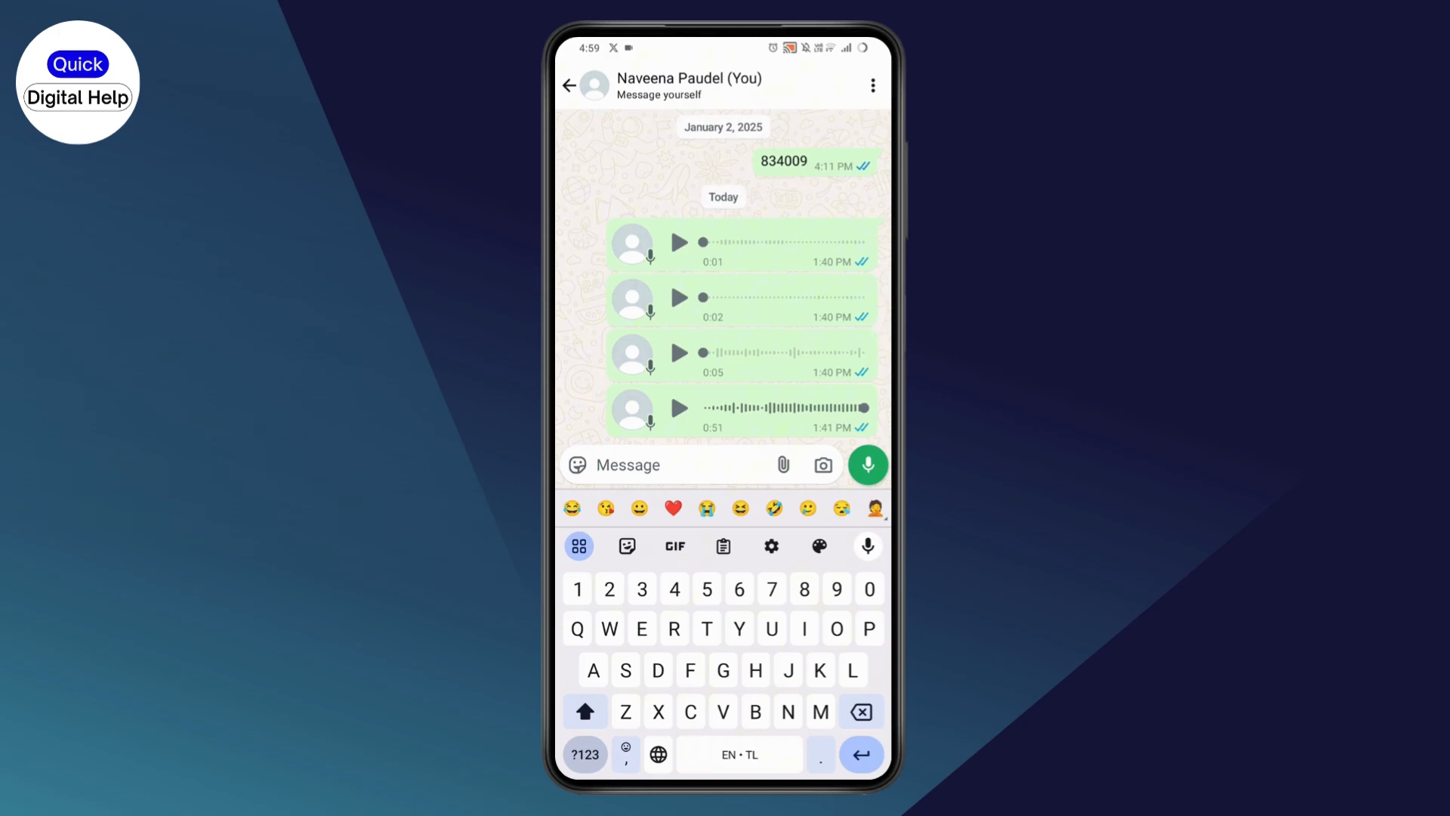
- Record a locked hands-free voice note in the chat and send it
{"action": "left_click", "coordinate": [867, 464]}
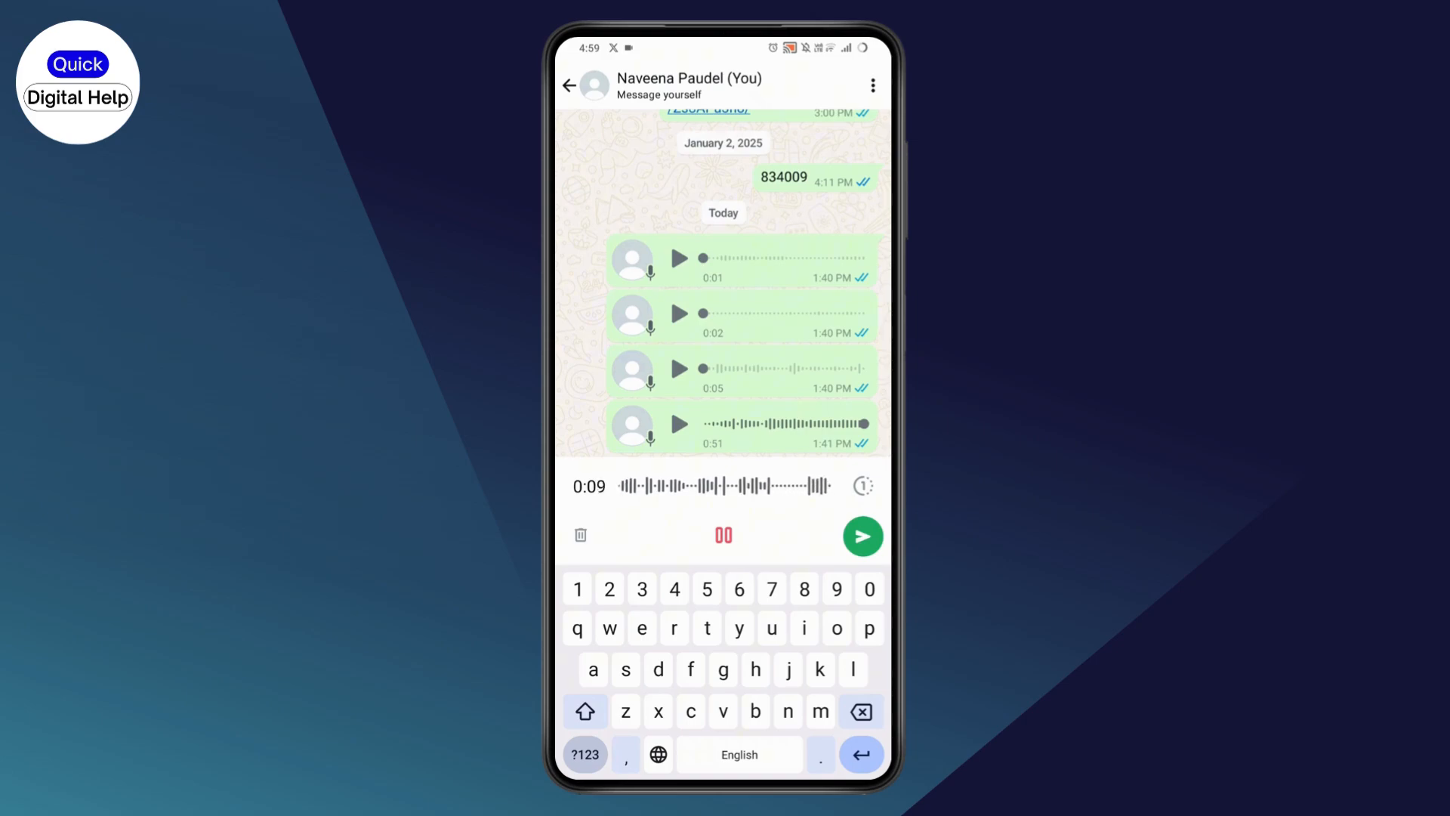
{"action": "left_click", "coordinate": [862, 534]}
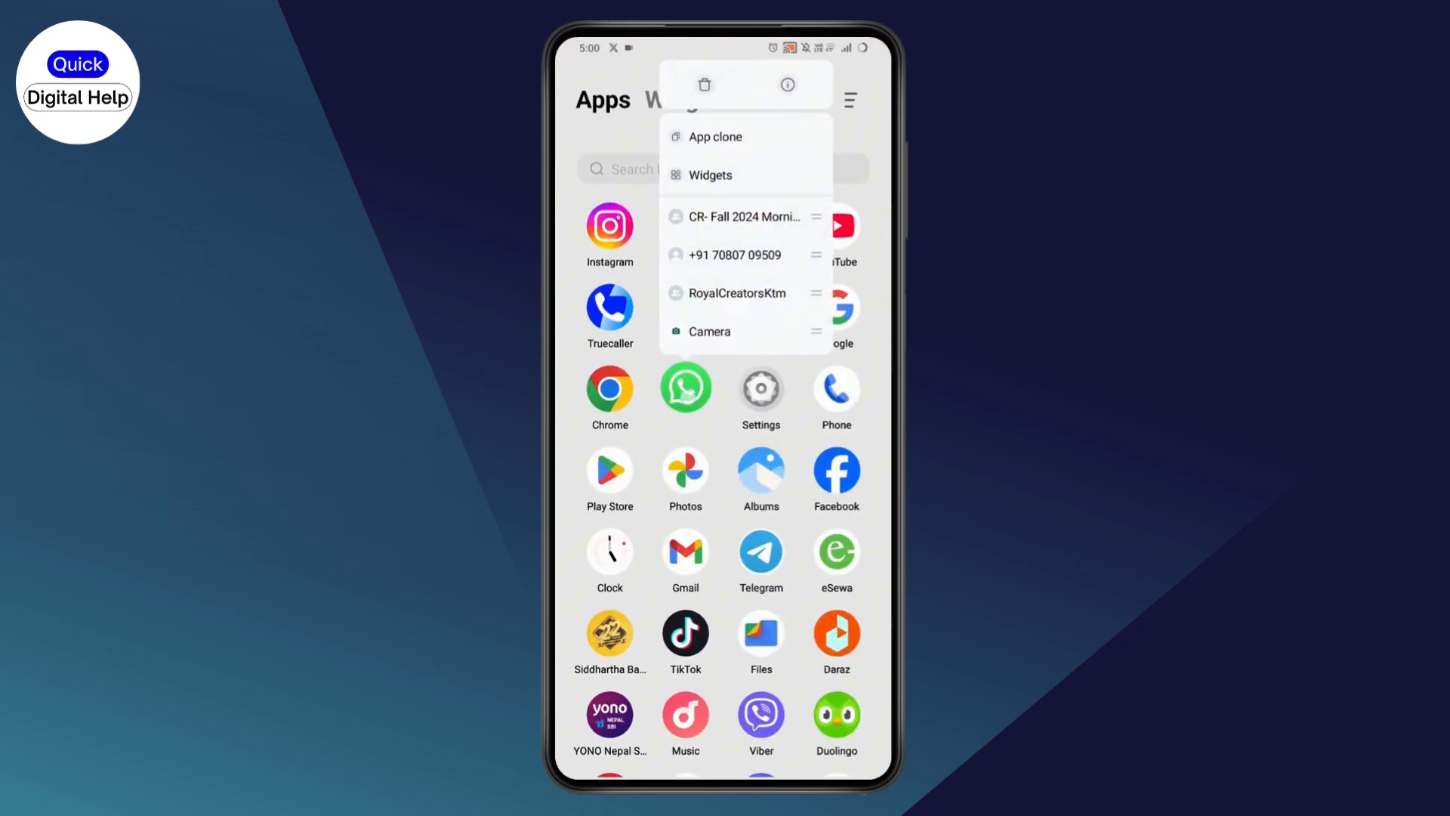
- Reach WhatsApp's Storage & cache page showing 1.08 GB user data and 0 B cache
{"action": "left_click", "coordinate": [787, 85]}
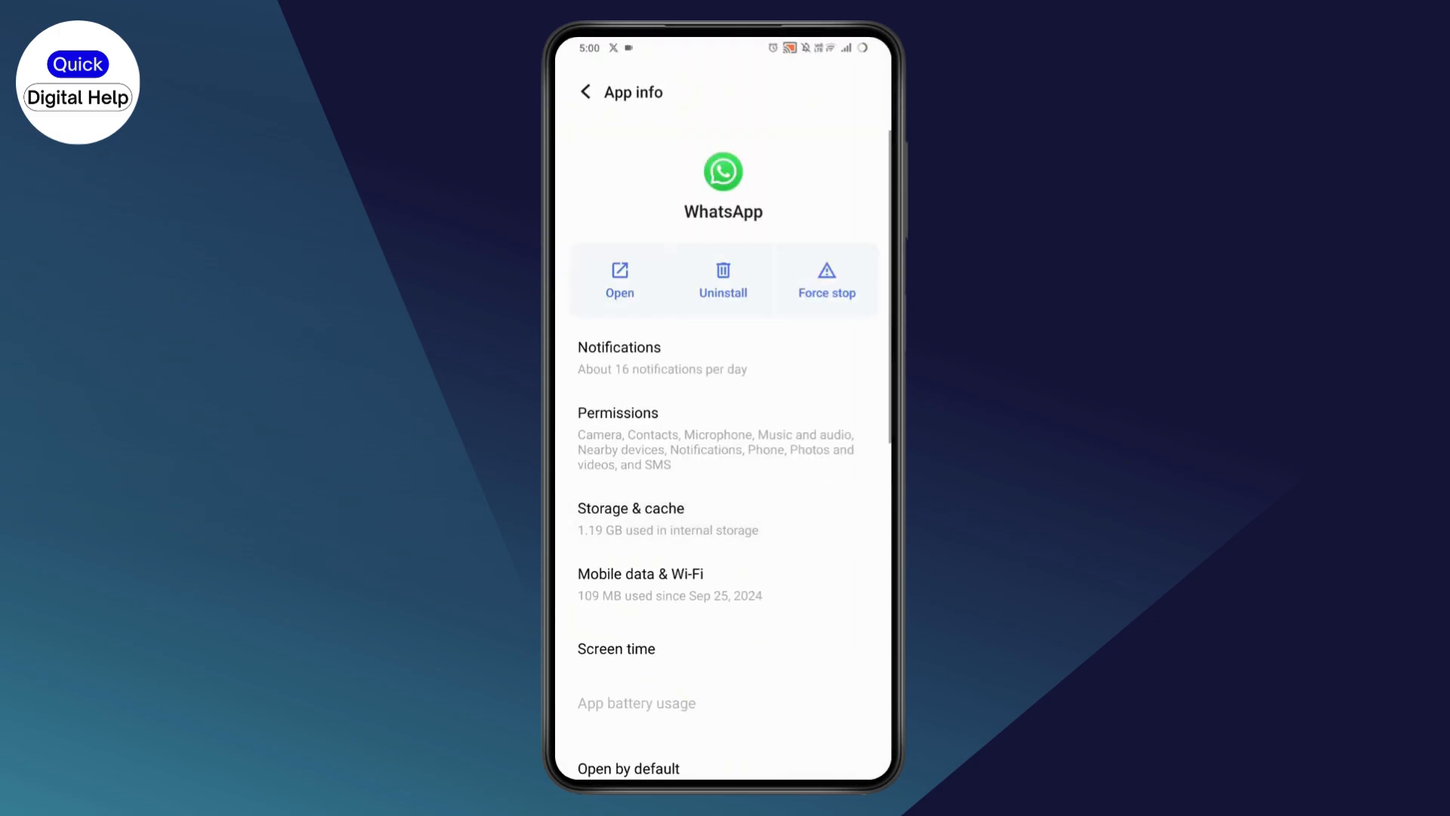
{"action": "left_click", "coordinate": [631, 518]}
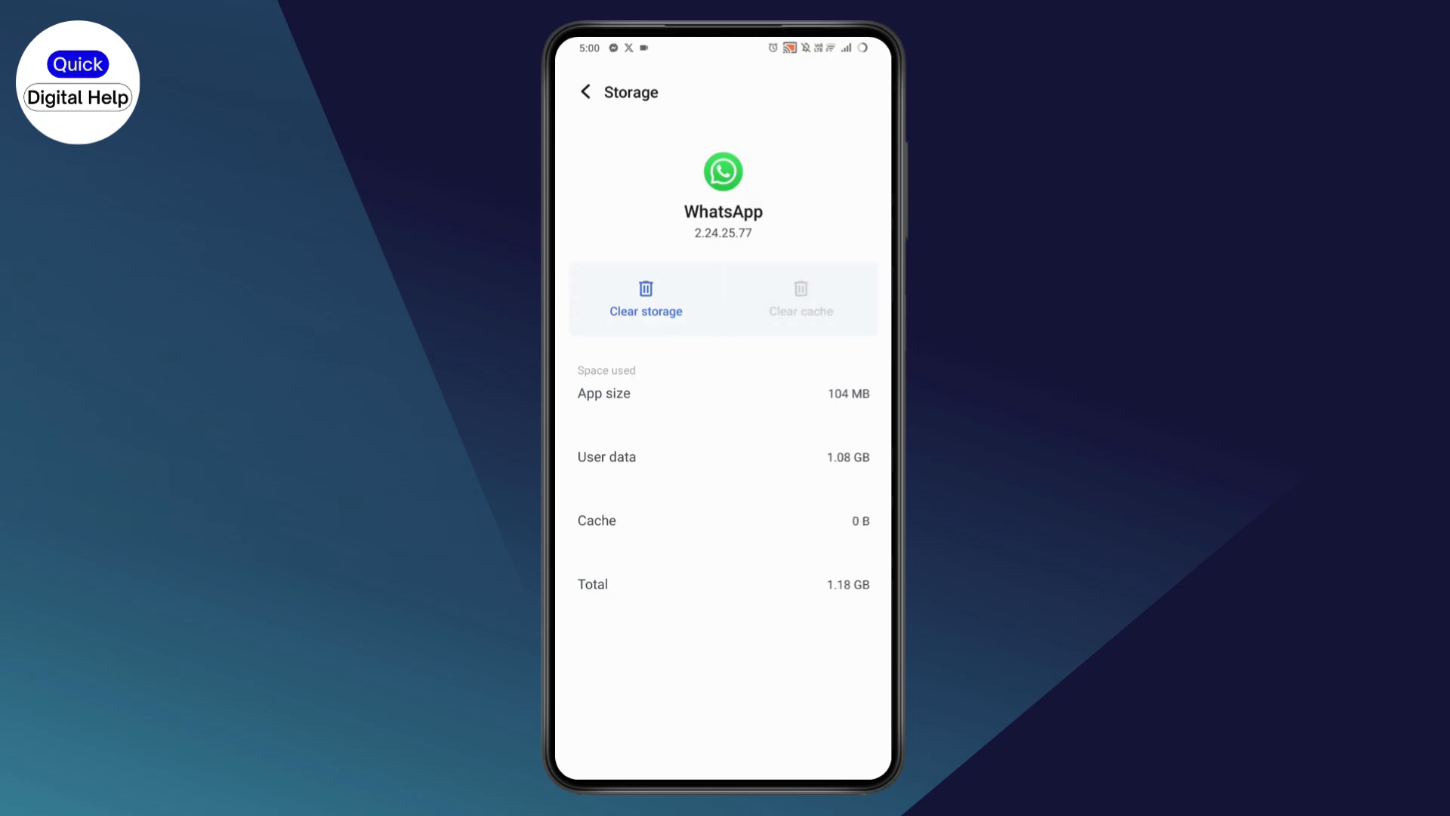